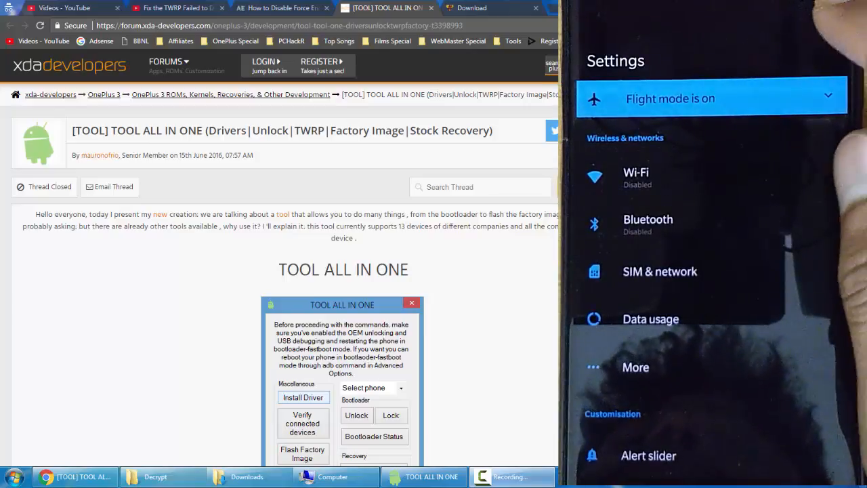
Review the Security & fingerprint page in Android Settings before the screen goes dark
scroll("down", 3)
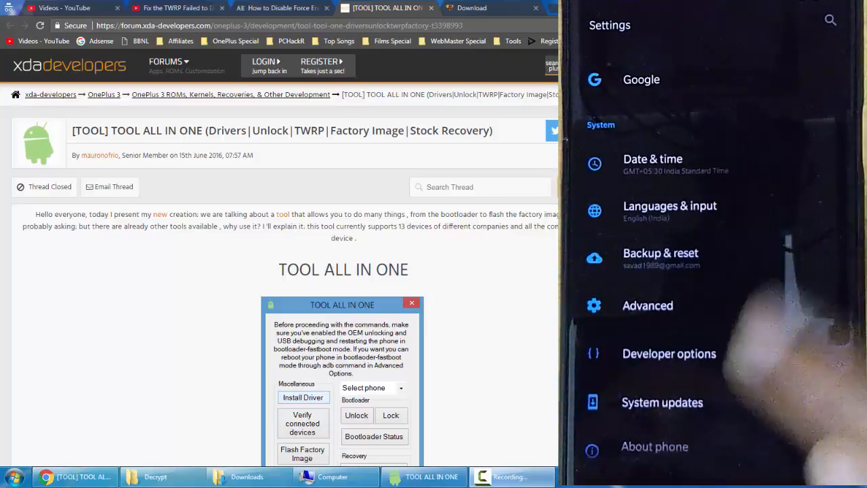
left_click(655, 445)
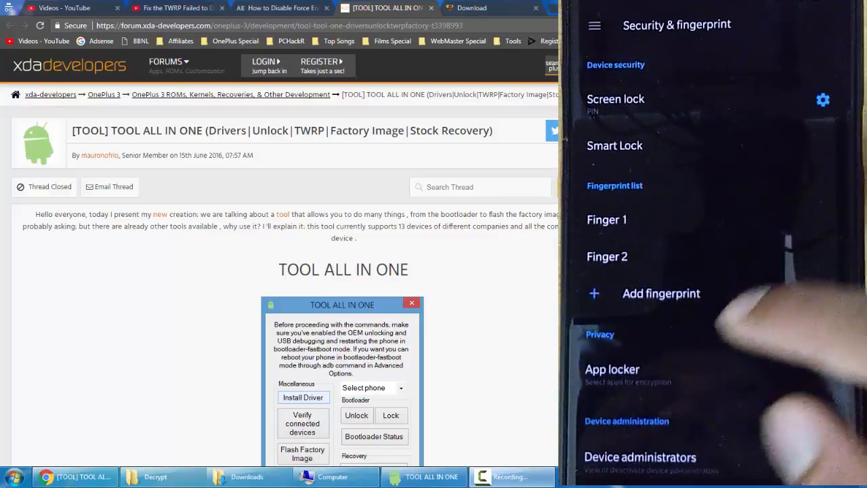
scroll("down", 3)
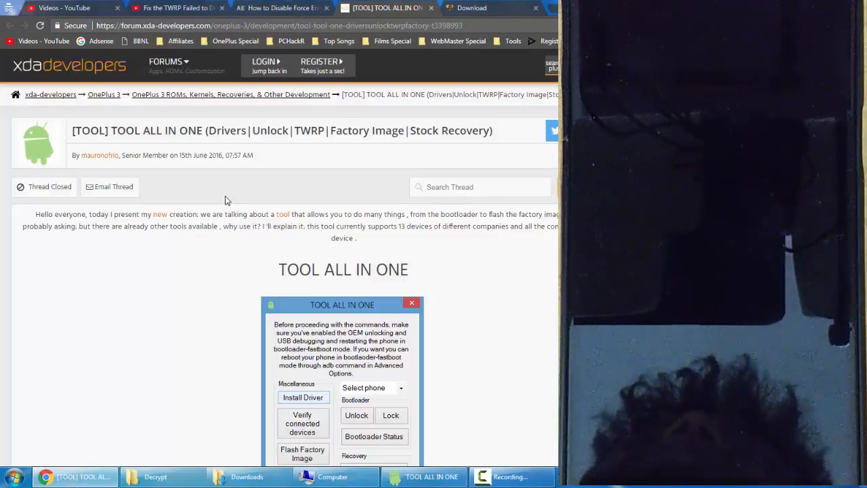
mouse_move(328, 51)
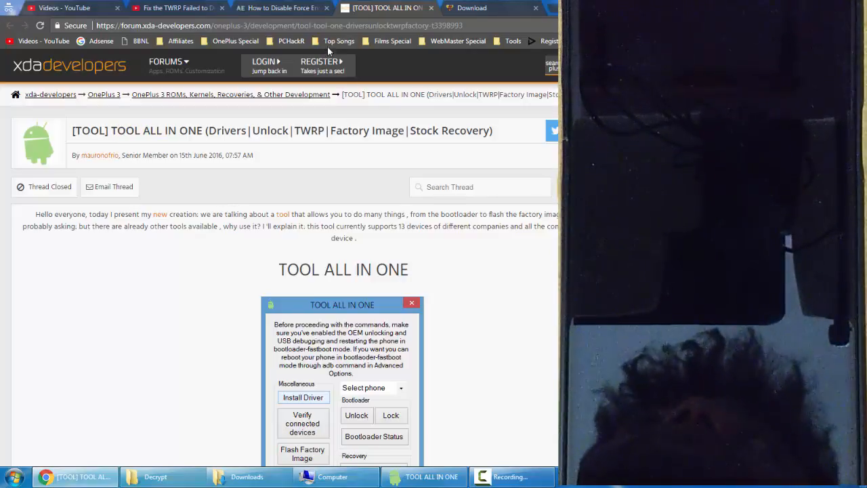
Show the SuperSU download page listing the APK and flashable ZIP versions
scroll("down", 3)
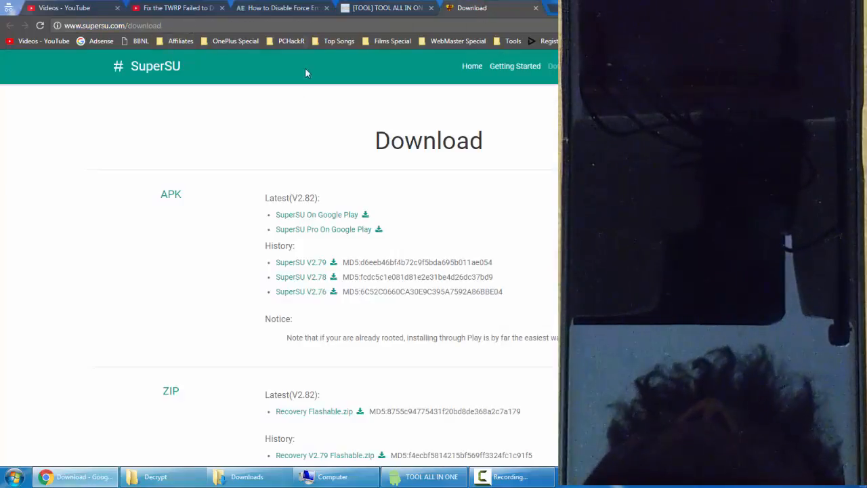
mouse_move(255, 396)
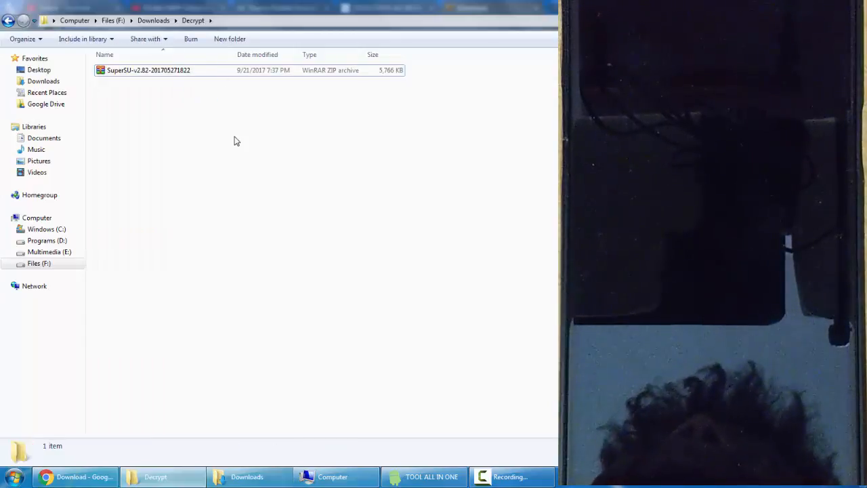
Show the Decrypt folder under F:\Downloads holding the SuperSU v2.82 zip
left_click(431, 477)
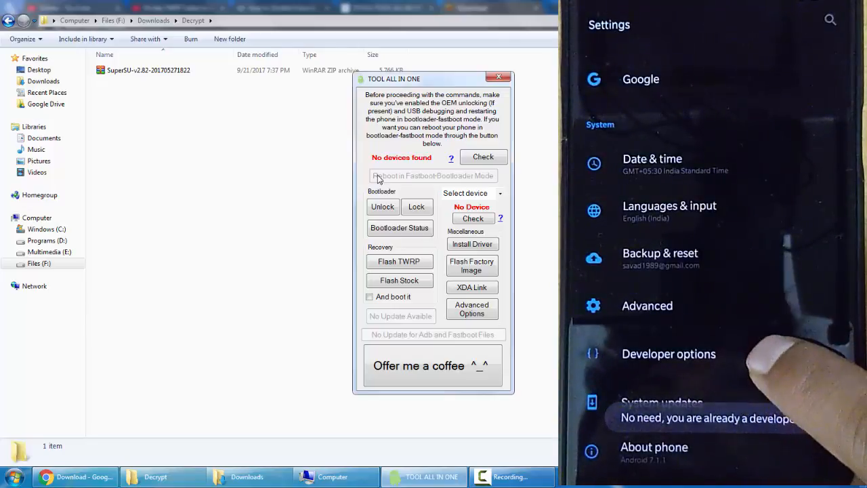
Confirm OEM unlocking and Advanced reboot are enabled in Developer options
left_click(669, 353)
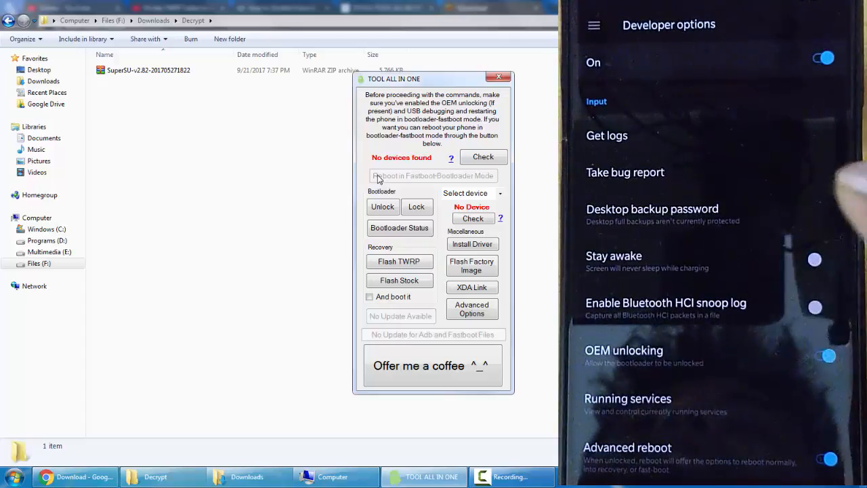
scroll("down", 3)
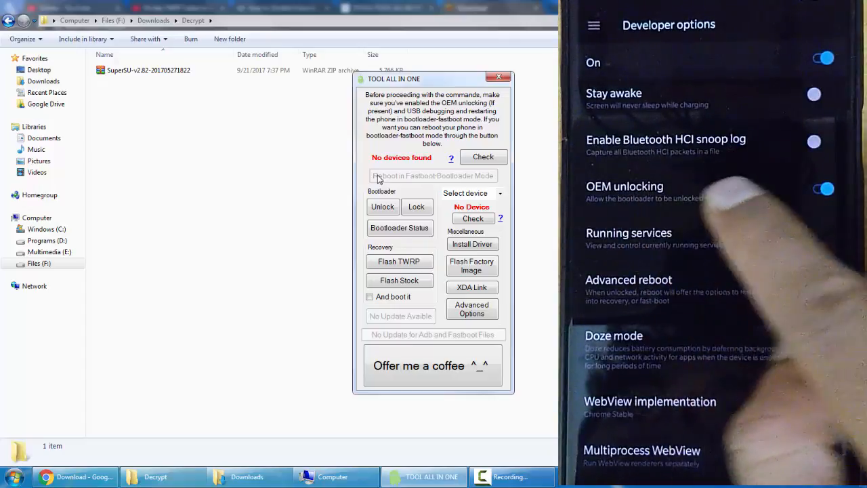
scroll("down", 3)
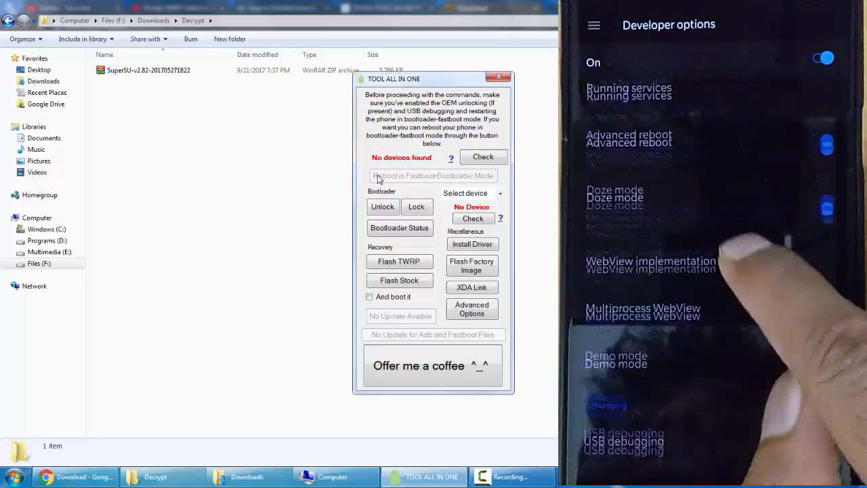
scroll("down", 3)
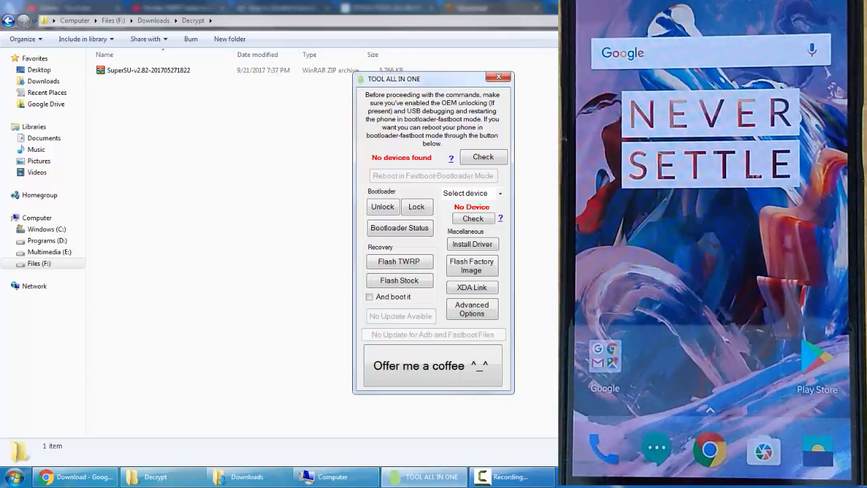
mouse_move(396, 156)
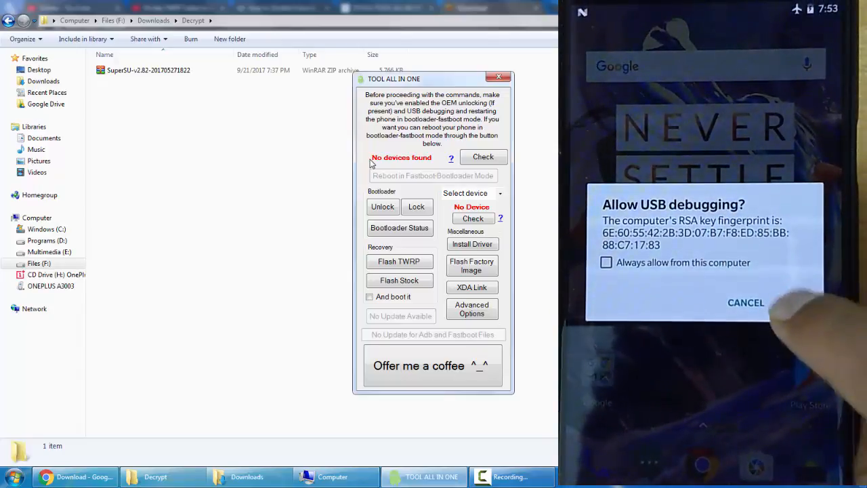
Allow USB debugging and have TOOL ALL IN ONE detect the phone as an ADB device
left_click(482, 157)
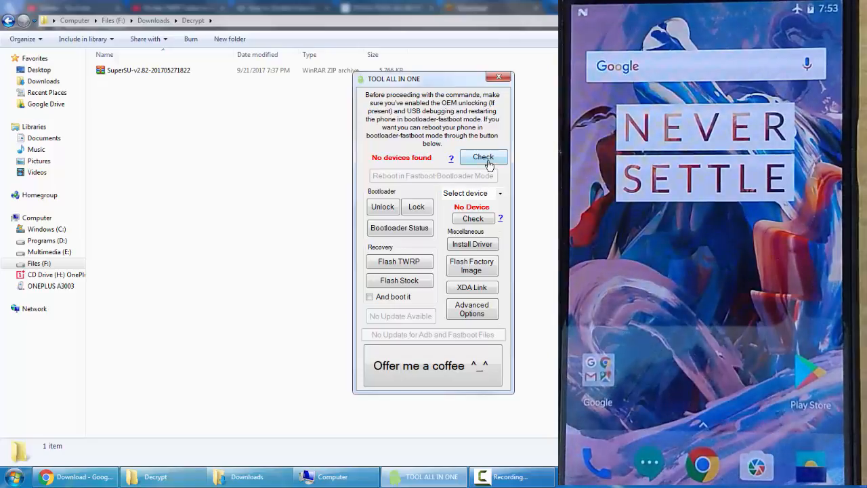
left_click(482, 157)
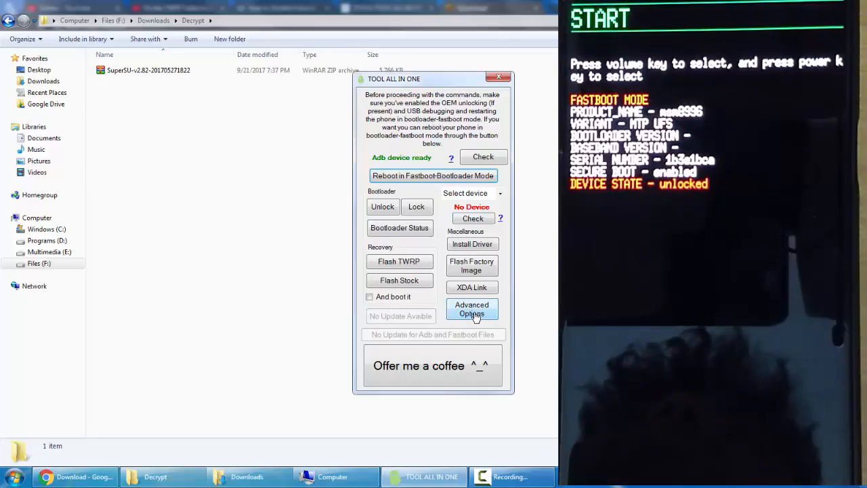
Launch a Fastboot and Adb terminal from the Advanced Options
left_click(471, 309)
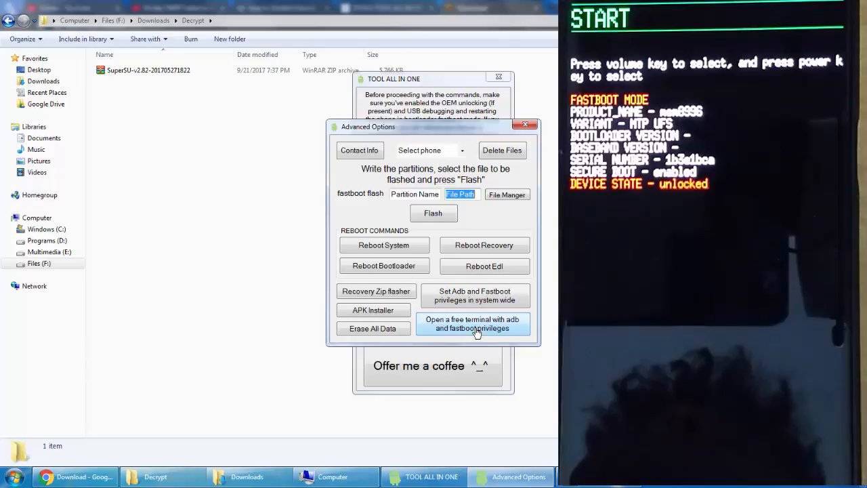
left_click(472, 323)
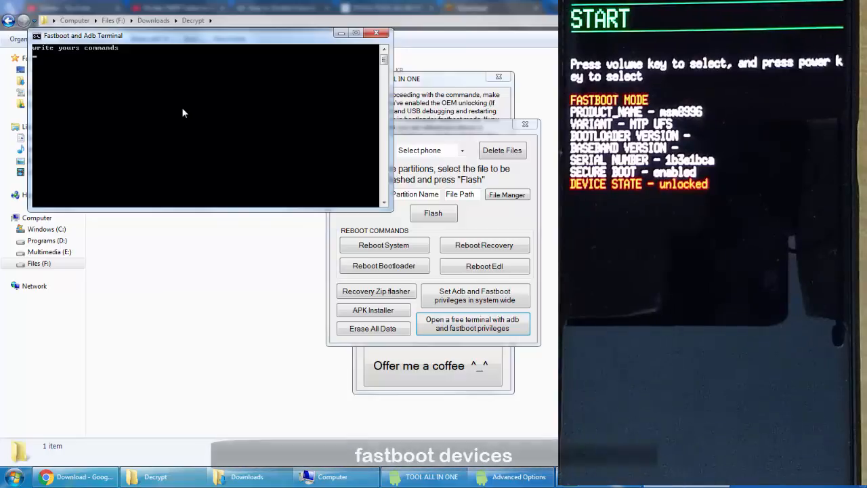
Run 'fastboot devices' to list the phone's serial, then start the next fastboot command
type("fastboot devices")
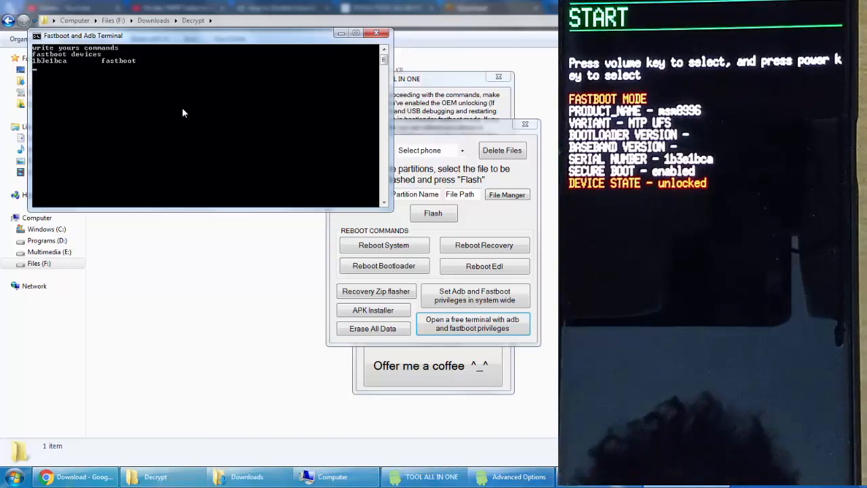
type("fast")
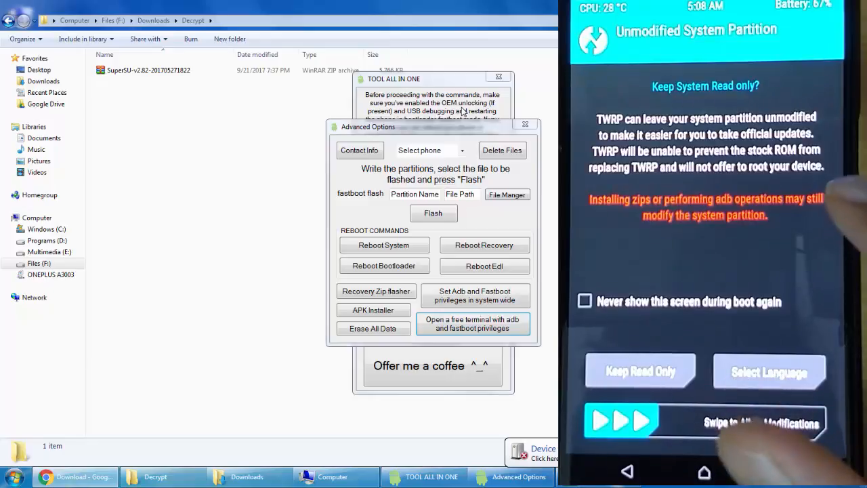
Swipe to allow system modifications and reach TWRP's main menu
left_click(584, 300)
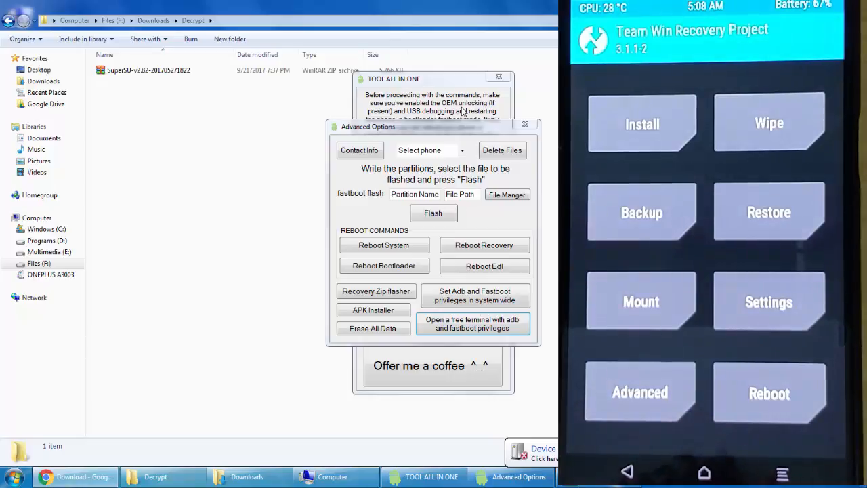
mouse_move(458, 160)
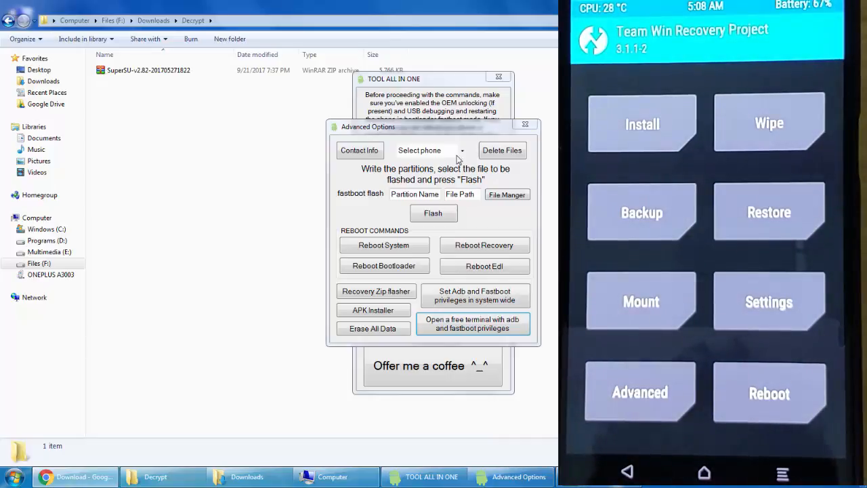
Copy the SuperSU zip from Decrypt into ONEPLUS A3003 Internal Storage
right_click(148, 71)
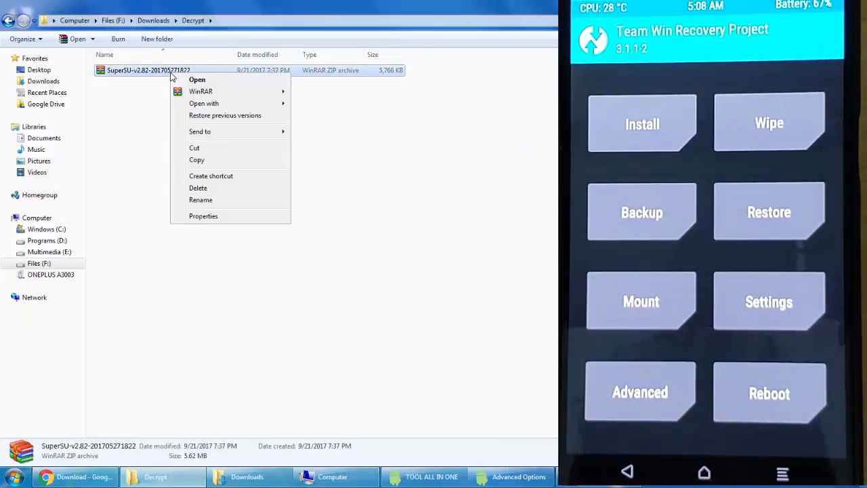
left_click(211, 162)
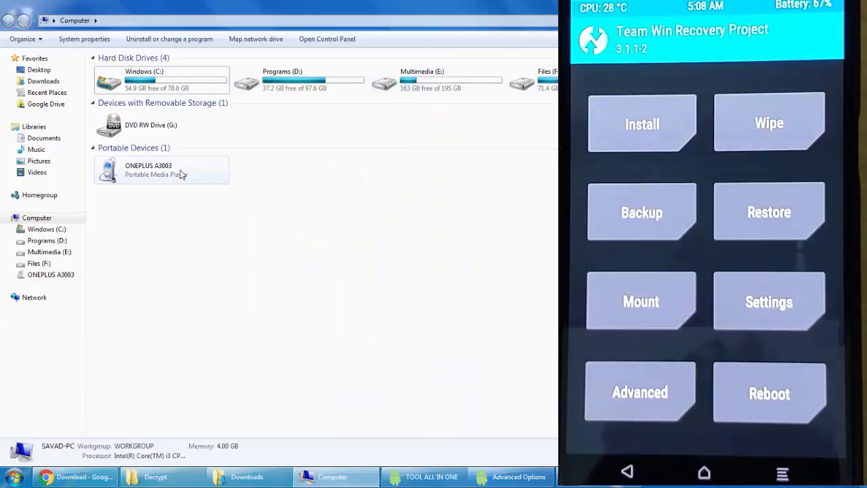
double_click(161, 170)
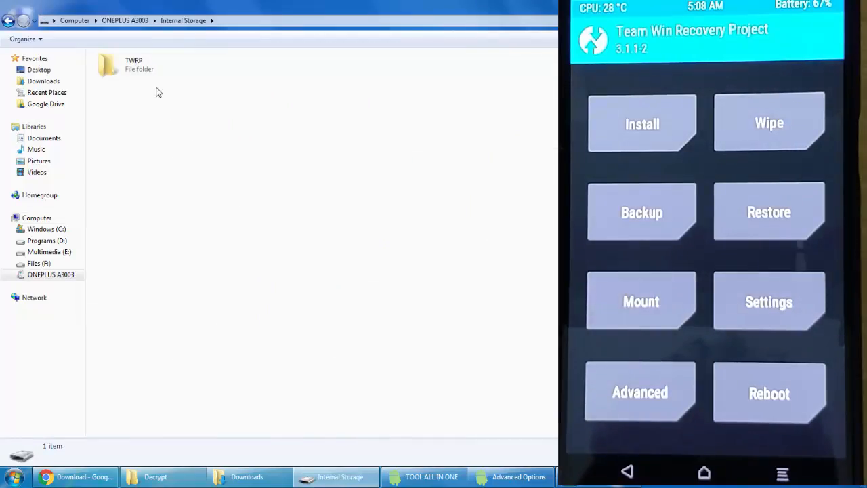
right_click(245, 163)
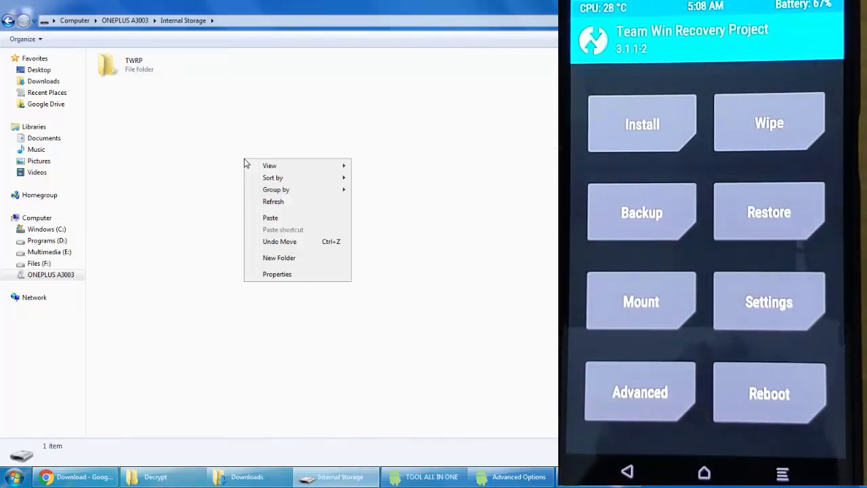
mouse_move(271, 217)
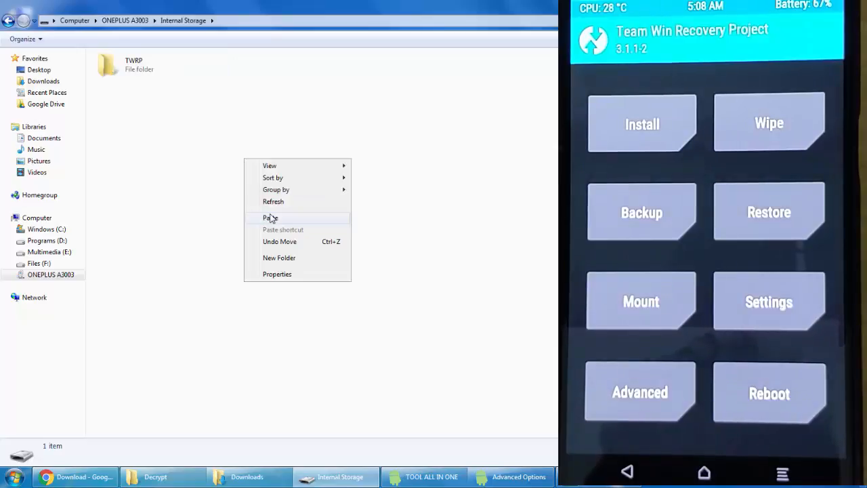
left_click(271, 217)
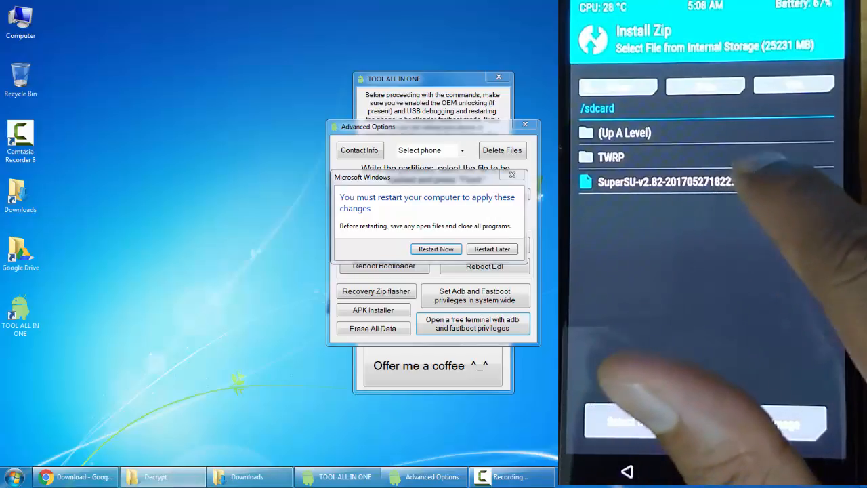
Flash the SuperSU zip from /sdcard in TWRP, postponing the computer restart request
left_click(667, 182)
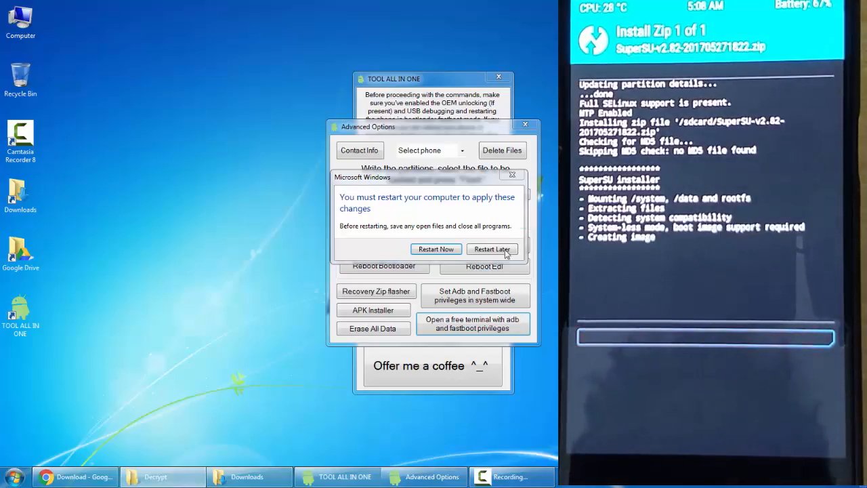
left_click(492, 249)
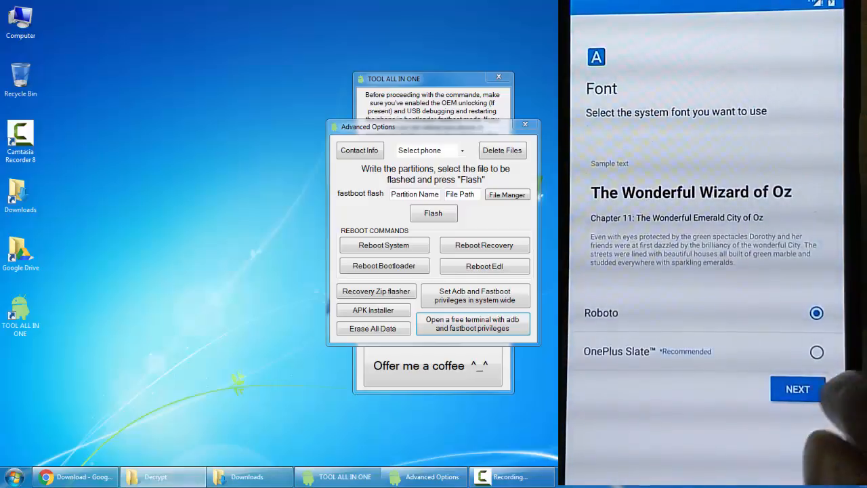
Keep Roboto as the system font and continue past the Font screen
left_click(798, 389)
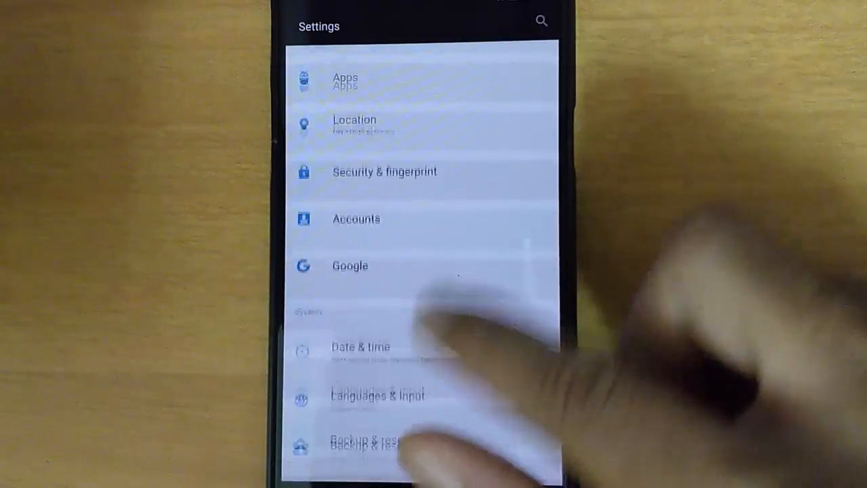
In Security & fingerprint, view the Encrypt phone page and return to the list
left_click(385, 171)
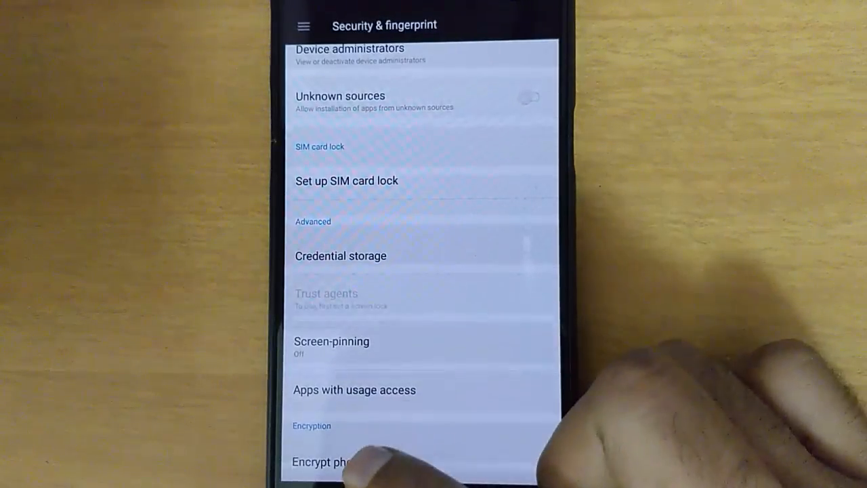
left_click(326, 461)
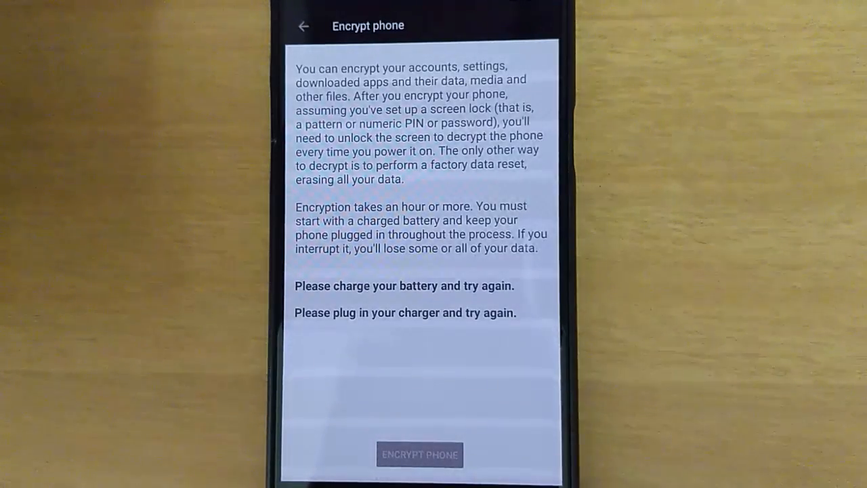
left_click(304, 25)
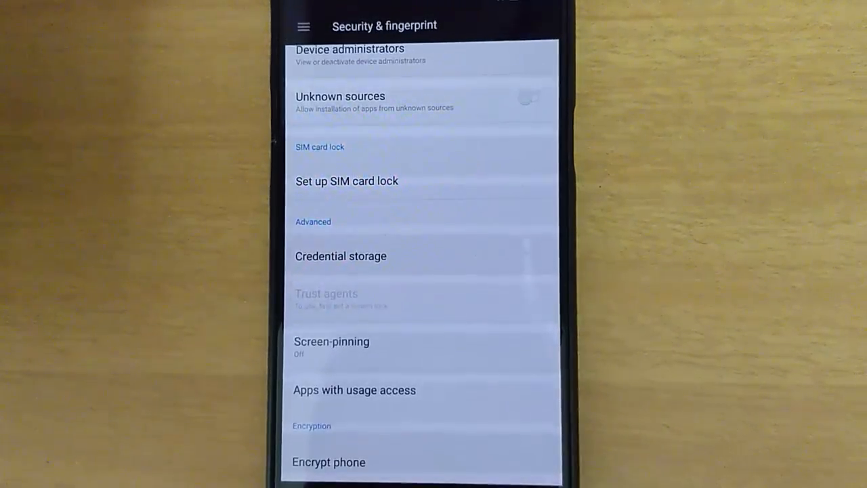